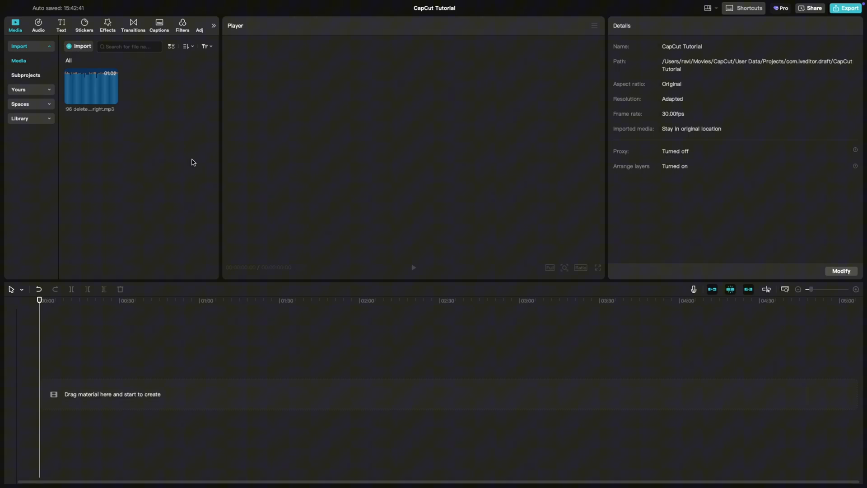
mouse_move(159, 155)
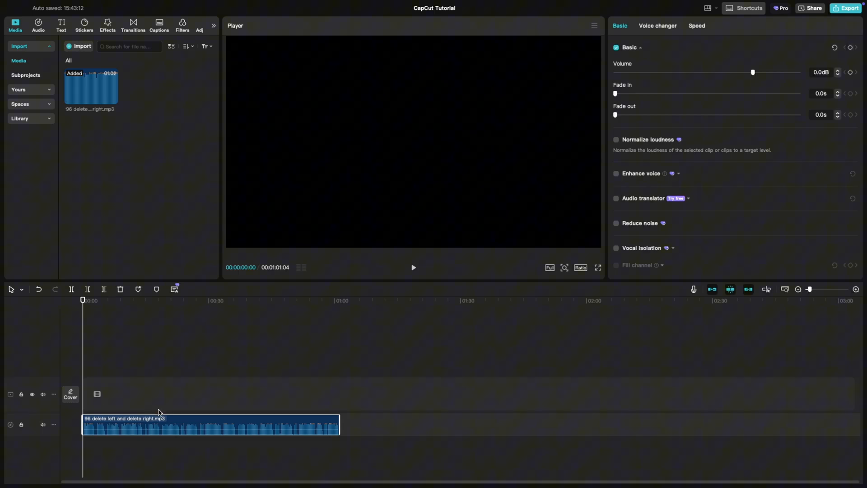
mouse_move(176, 416)
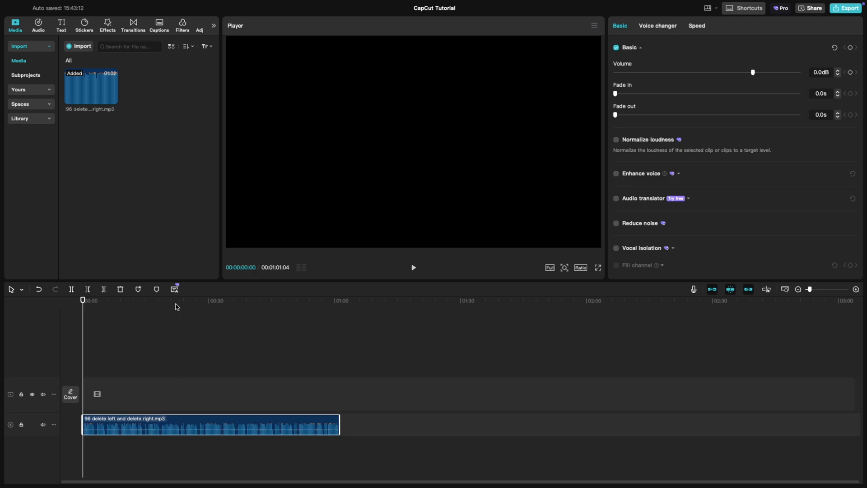
mouse_move(173, 289)
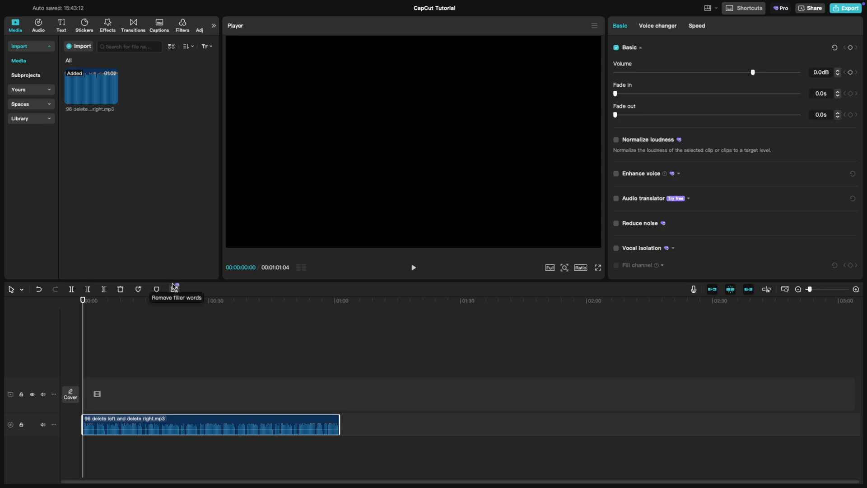
mouse_move(175, 289)
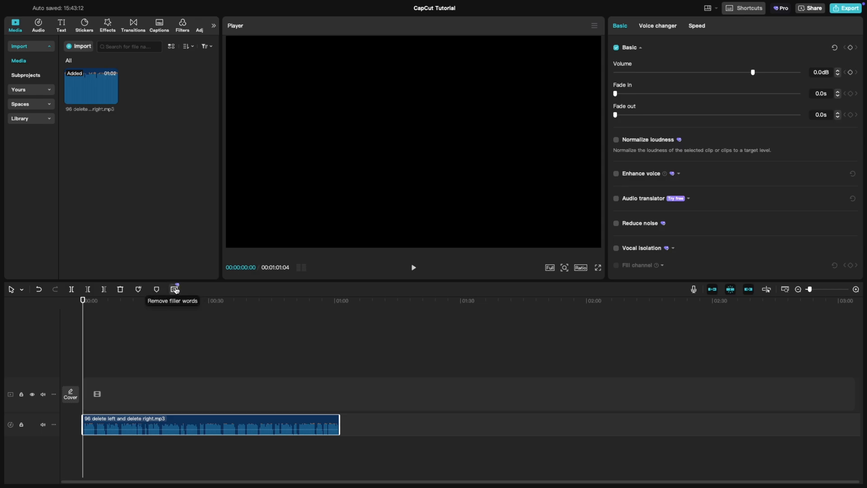
Launch Remove filler words on the audio clip from its context menu
right_click(210, 425)
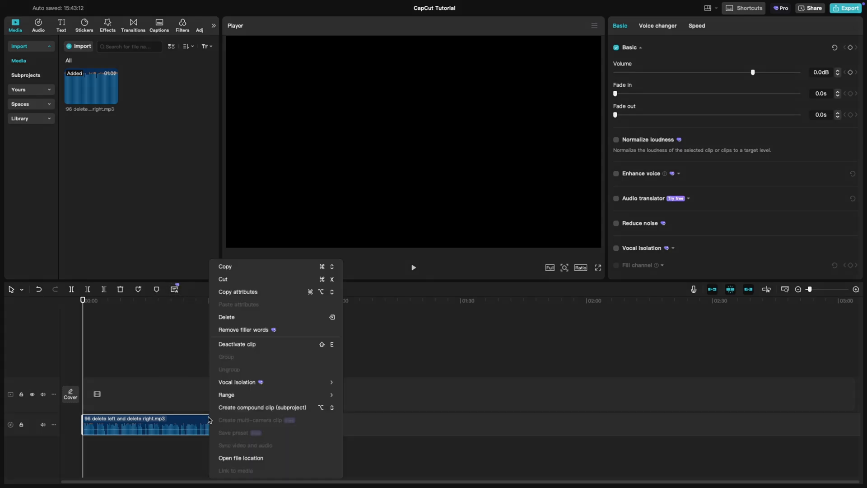
mouse_move(250, 327)
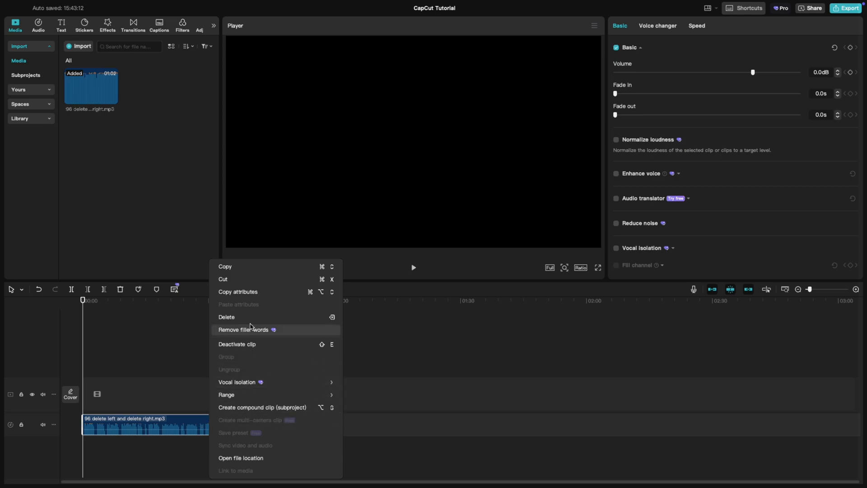
mouse_move(232, 332)
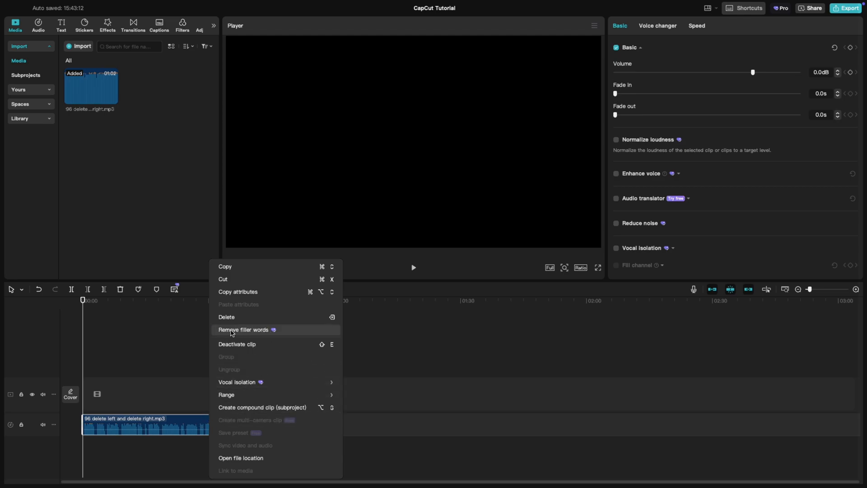
click(245, 330)
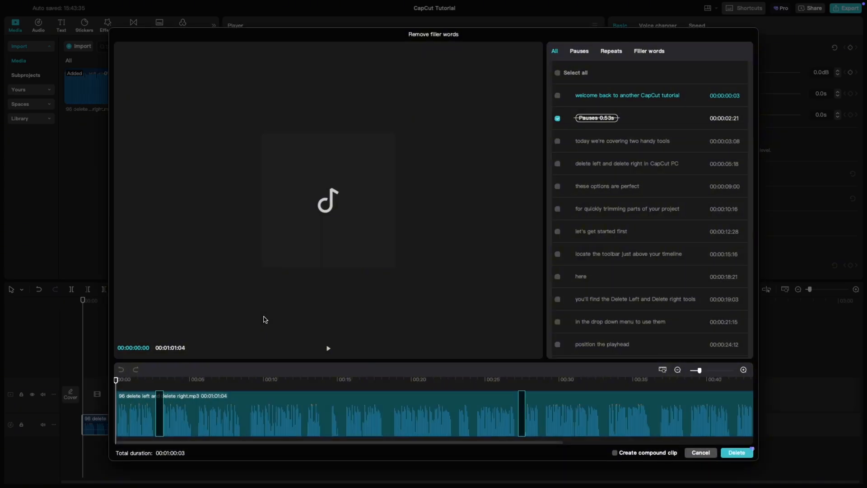
mouse_move(163, 407)
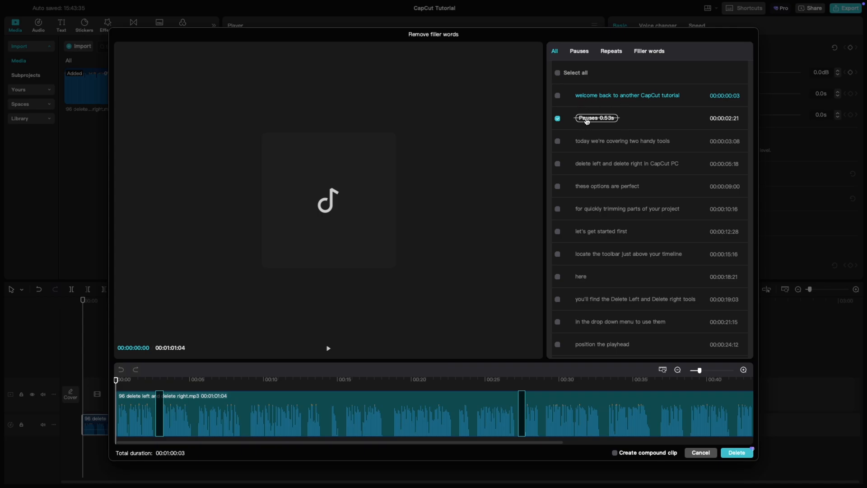
Review the Pauses and Filler words tabs, then delete the 0.53 s and 0.50 s pauses
click(579, 51)
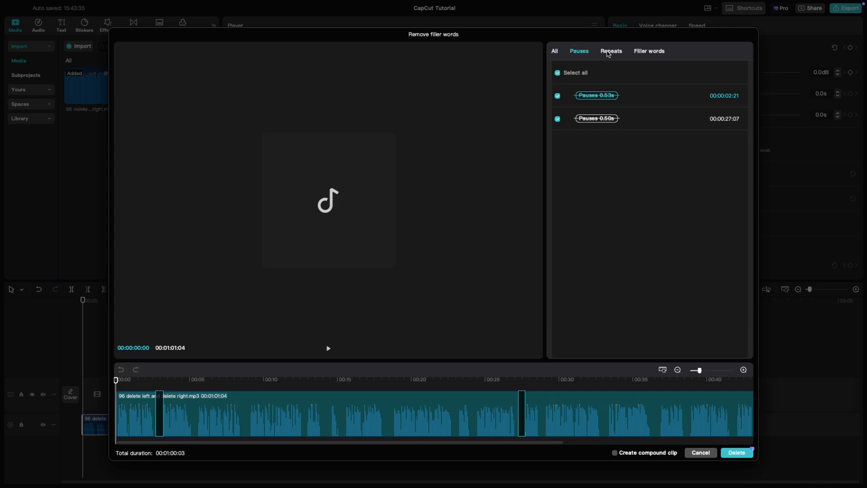
click(649, 51)
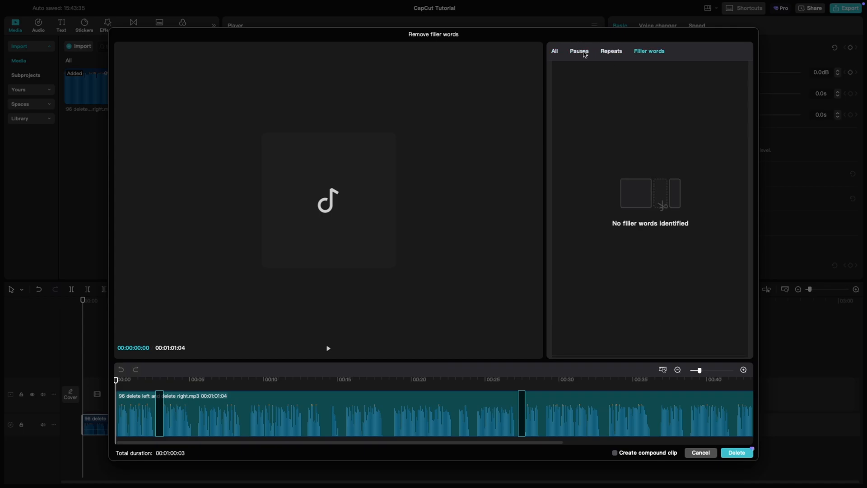
click(579, 51)
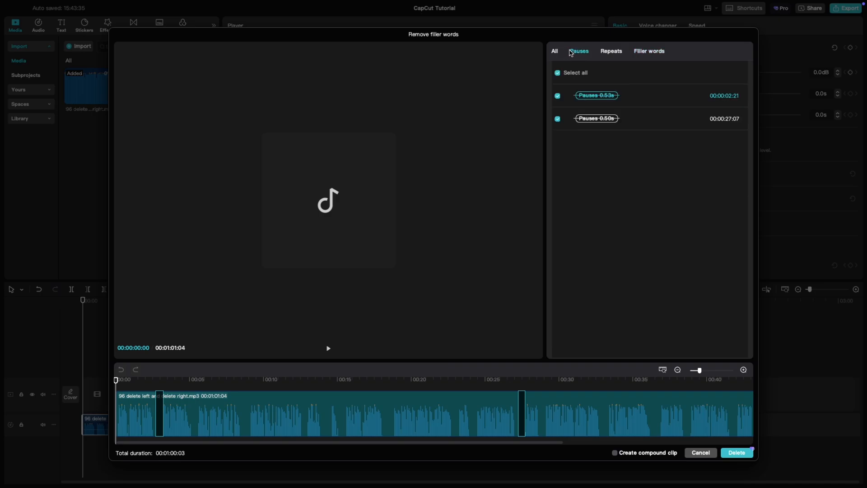
mouse_move(559, 55)
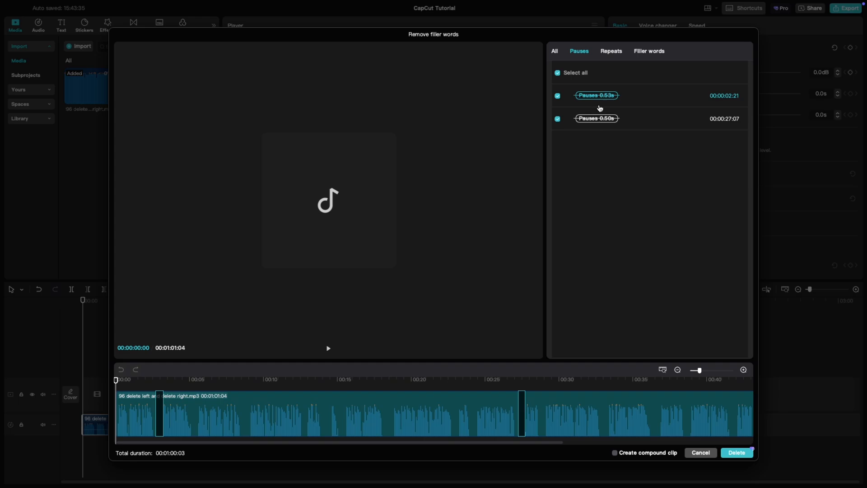
click(737, 453)
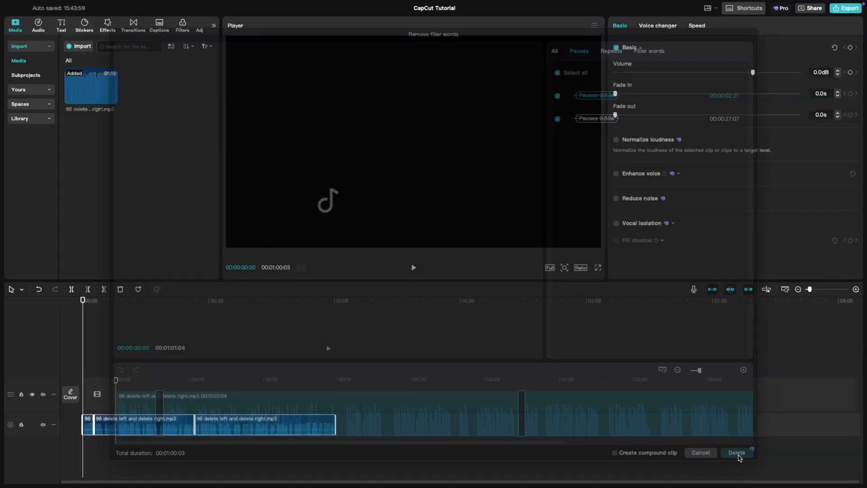
click(736, 453)
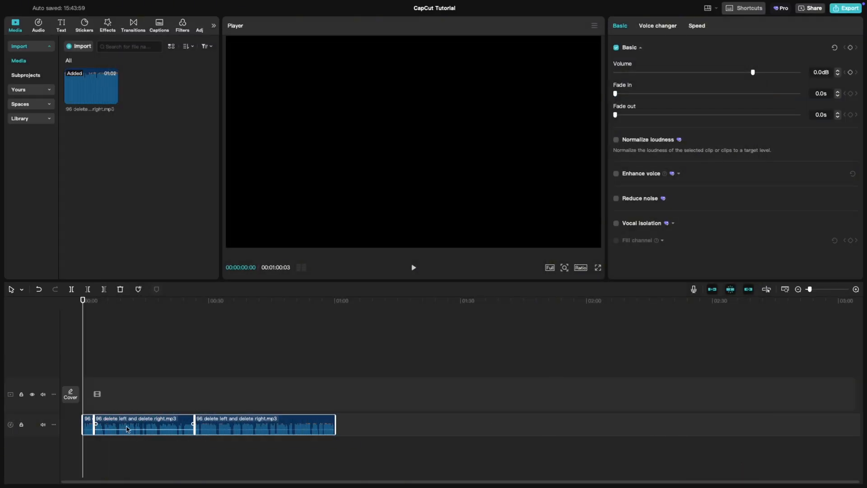
mouse_move(767, 289)
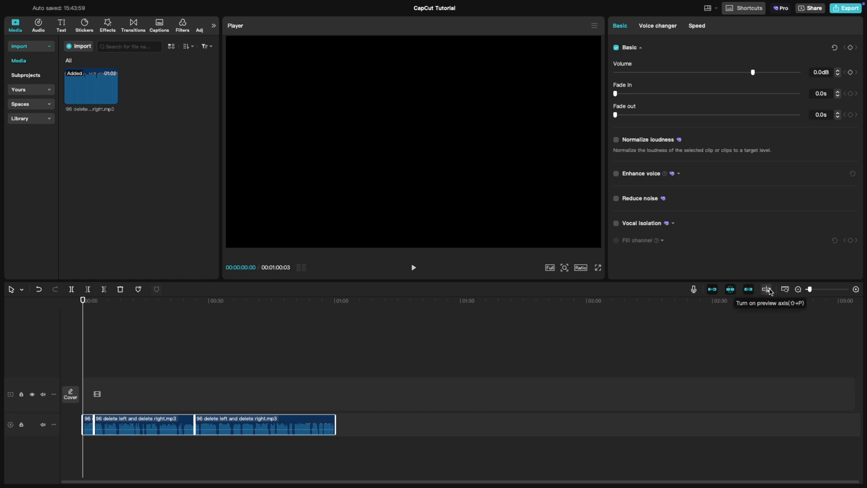